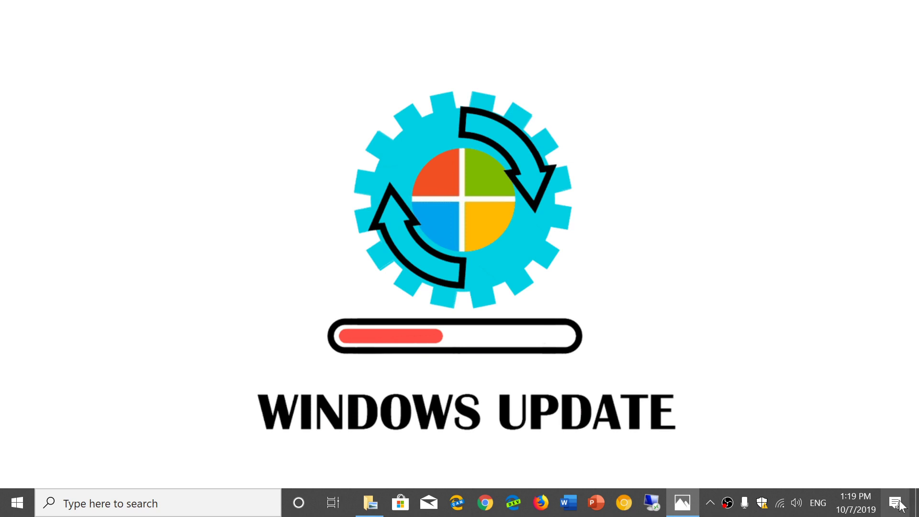
Reach the Windows Update page via Update & Security, showing the device up to date
click(898, 502)
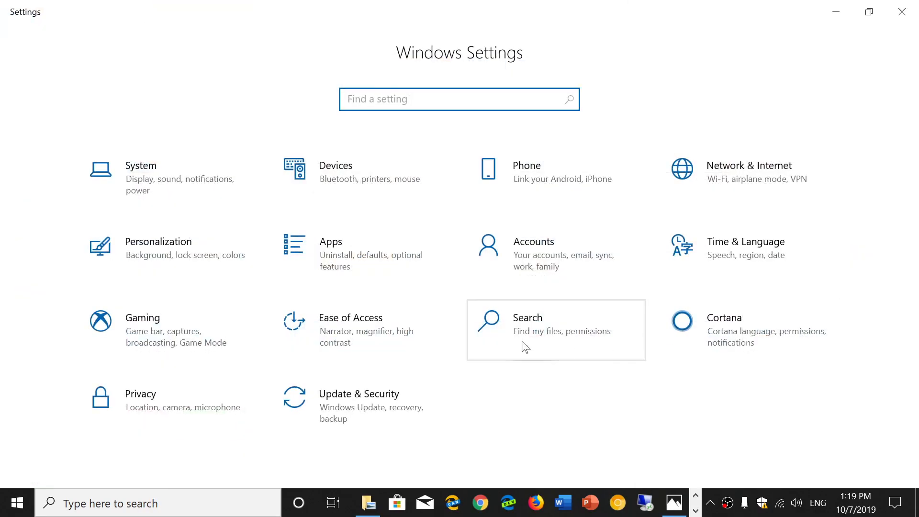
click(359, 394)
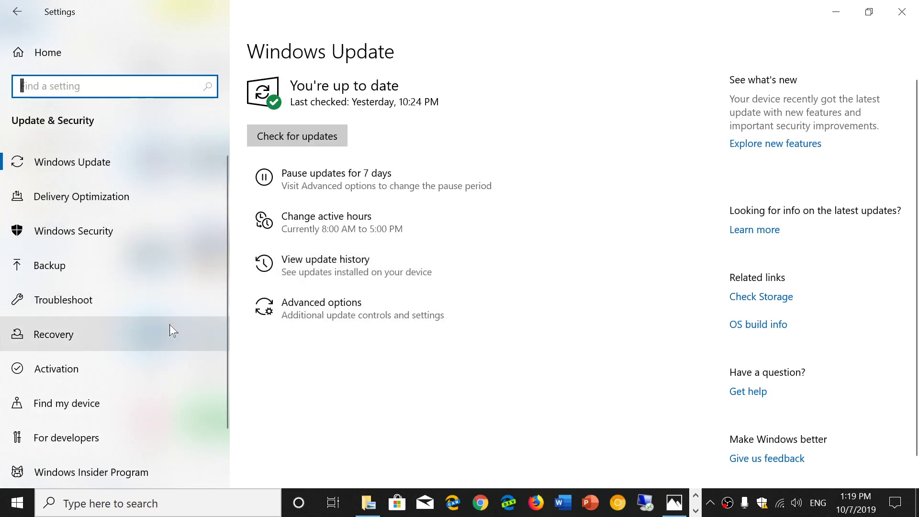
mouse_move(373, 221)
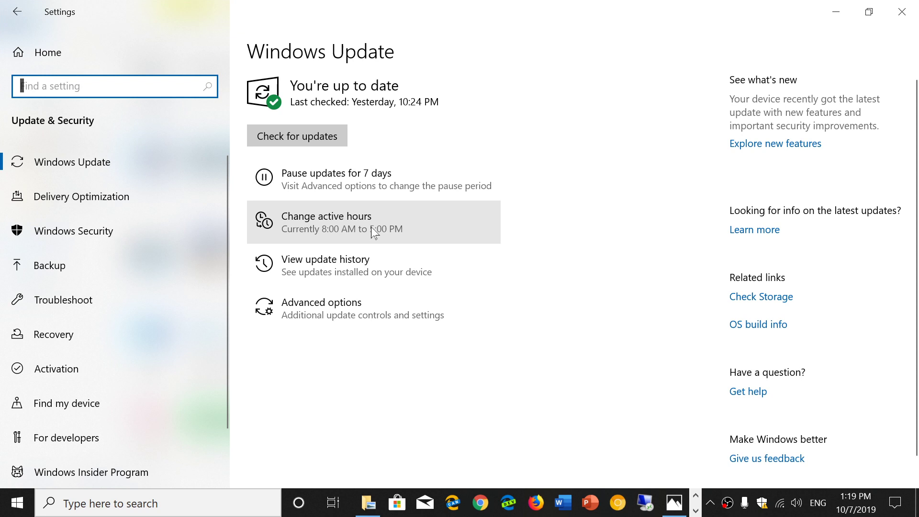
Show the update history listing installed feature and quality updates with install dates
click(326, 259)
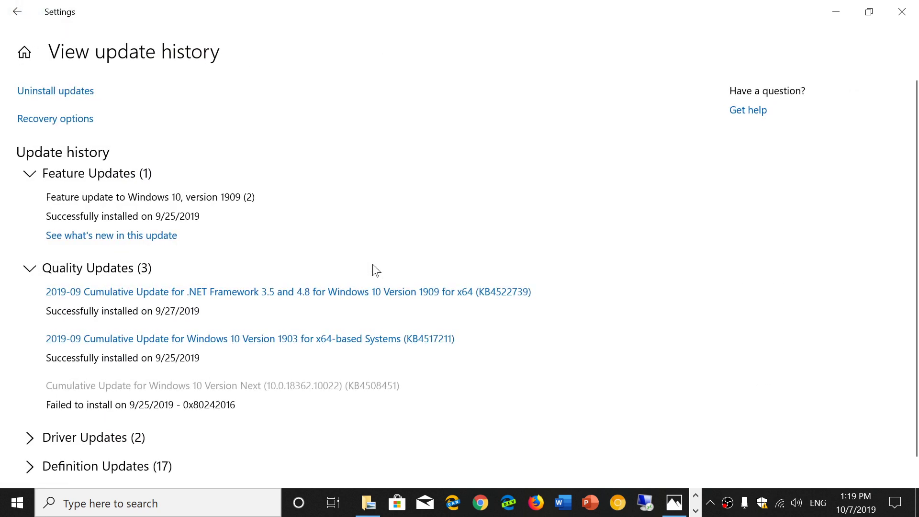
mouse_move(323, 150)
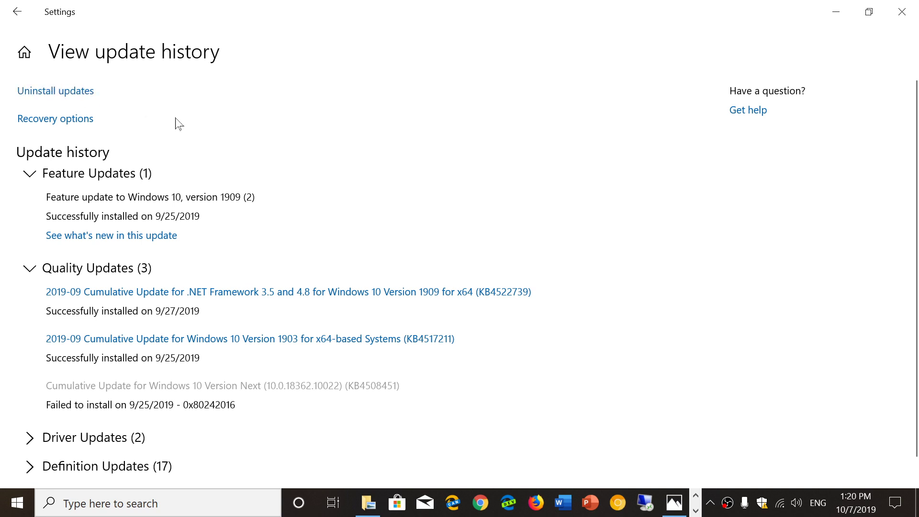
mouse_move(74, 94)
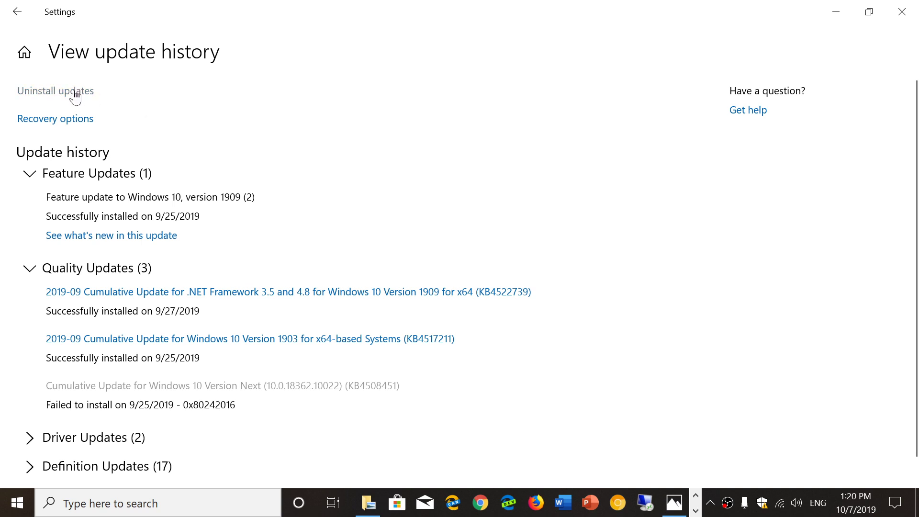
View Control Panel's Installed Updates list via Uninstall updates, then close it and Settings
click(55, 91)
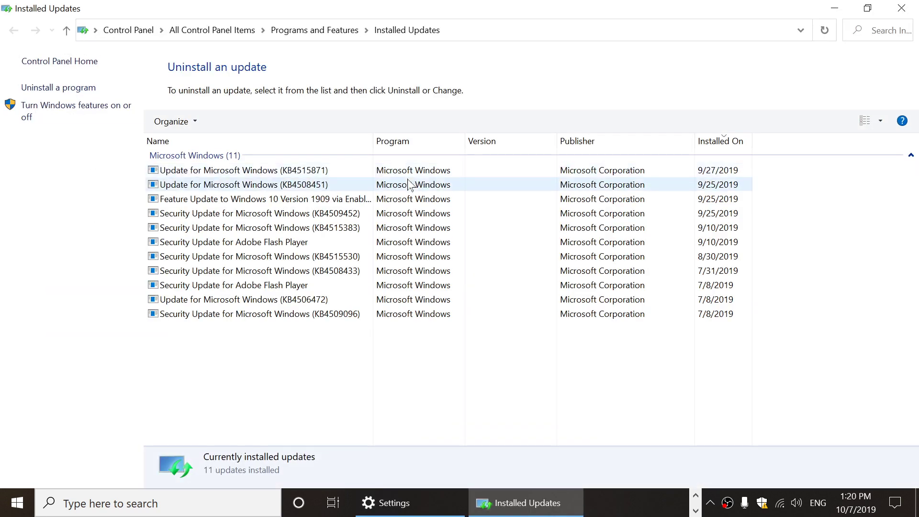
click(264, 313)
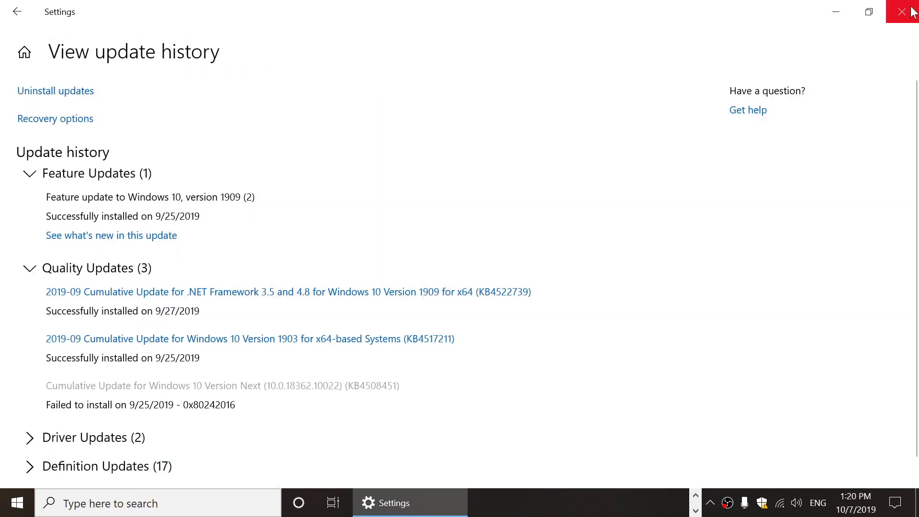
click(908, 11)
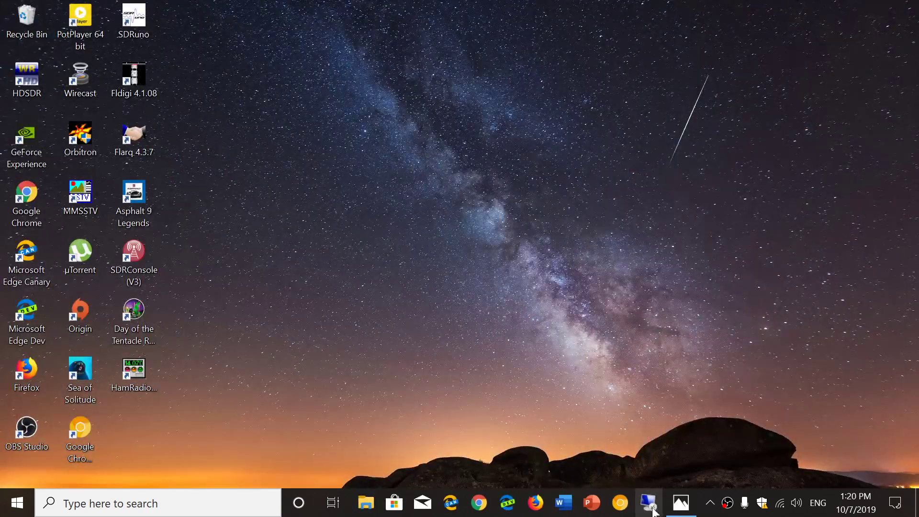